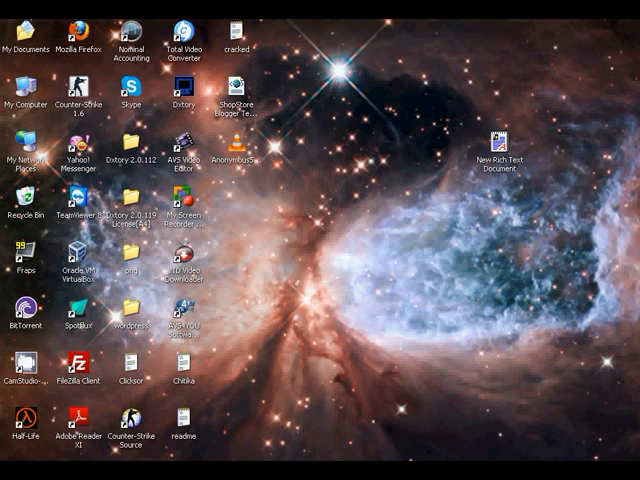
# Run ipconfig in Command Prompt and mark the default gateway 192.168.1.1 to copy
pyautogui.doubleClick(492, 140)
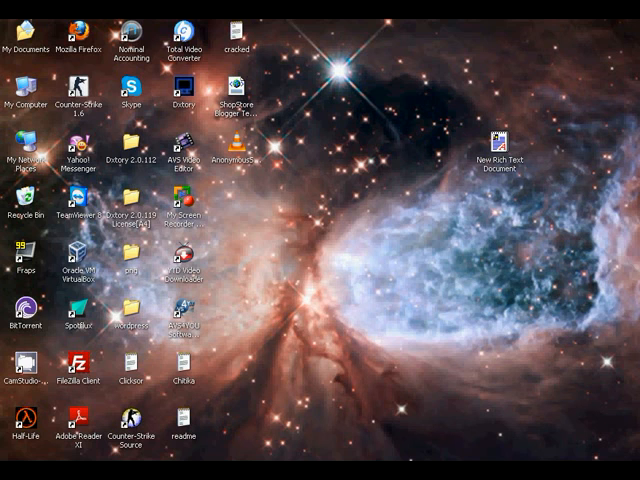
pyautogui.click(20, 470)
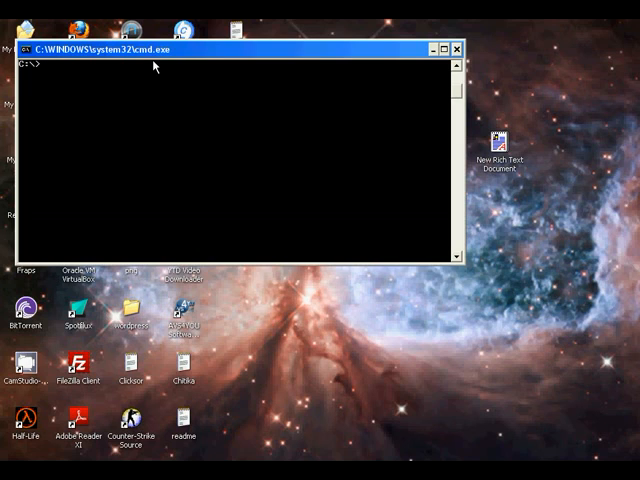
pyautogui.write('ipc')
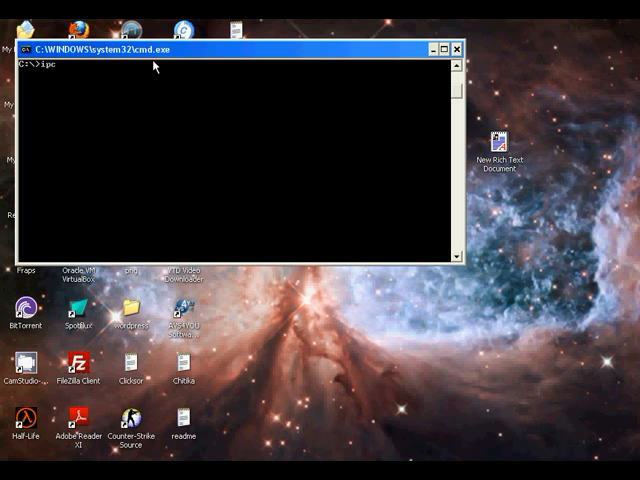
pyautogui.write('onfig')
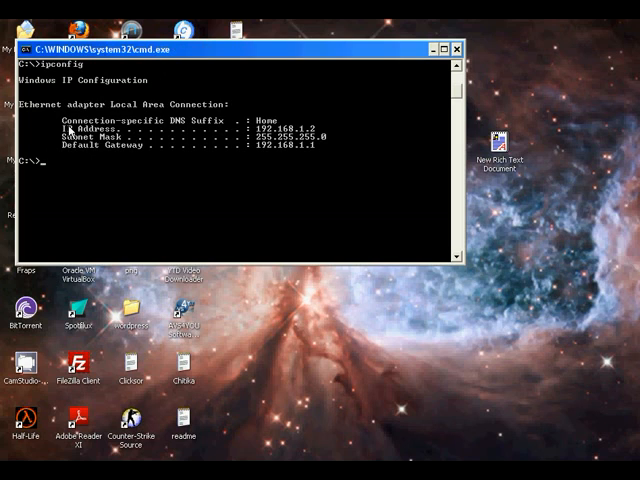
pyautogui.moveTo(192, 135)
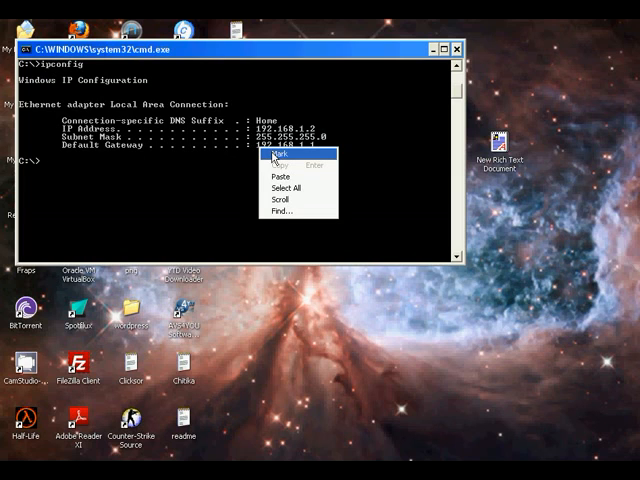
pyautogui.click(273, 153)
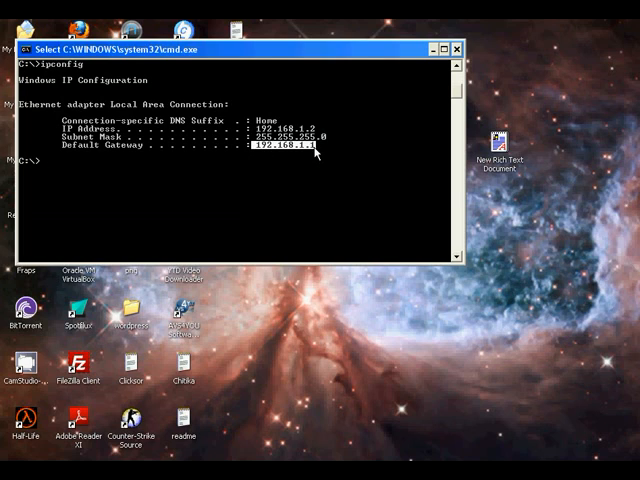
pyautogui.moveTo(308, 150)
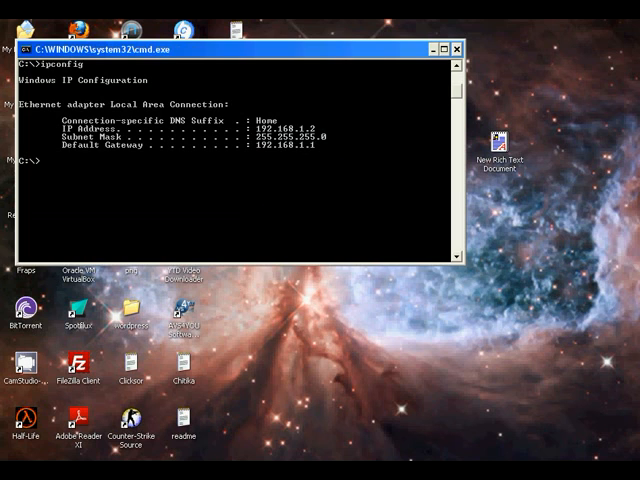
pyautogui.click(457, 48)
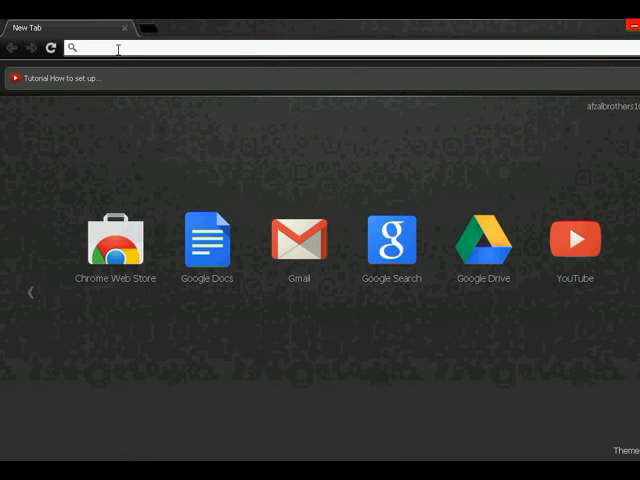
# Log in to the router at 192.168.1.1 with user name admin and its password
pyautogui.write('192.168.1.1')
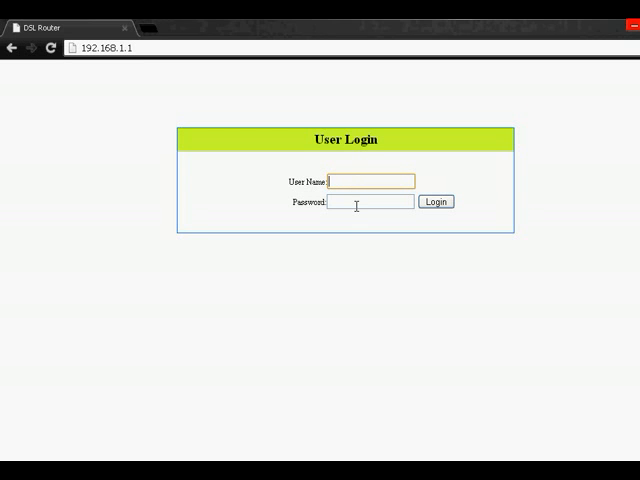
pyautogui.write('a')
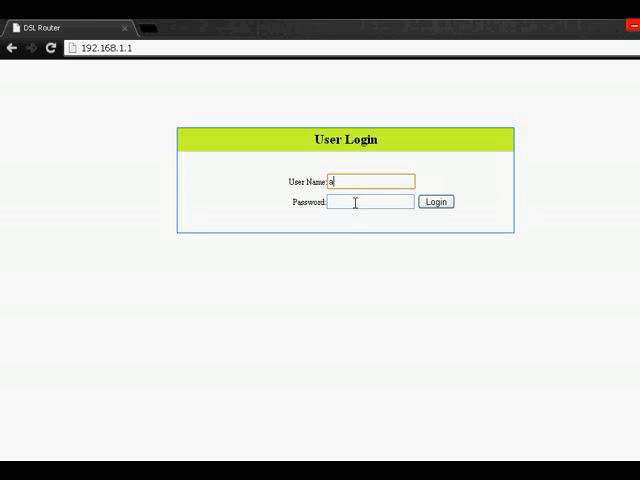
pyautogui.write('dmin')
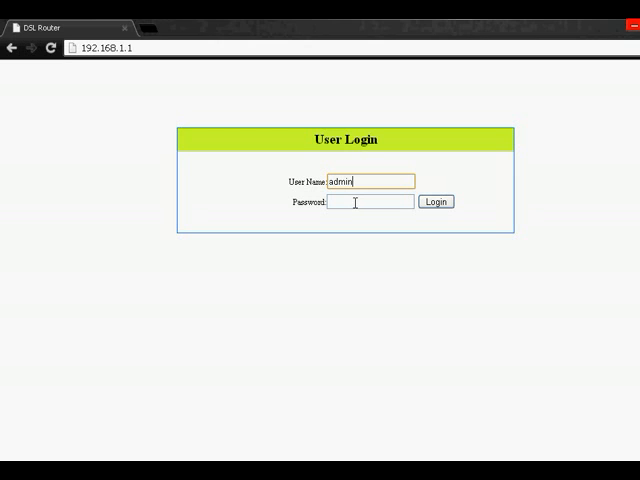
pyautogui.doubleClick(340, 181)
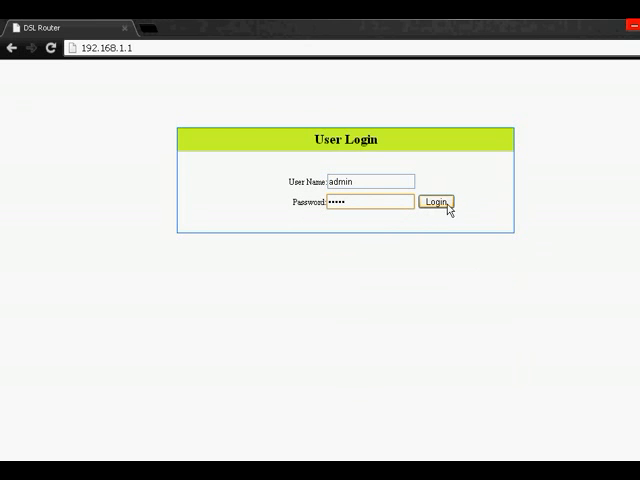
pyautogui.click(431, 202)
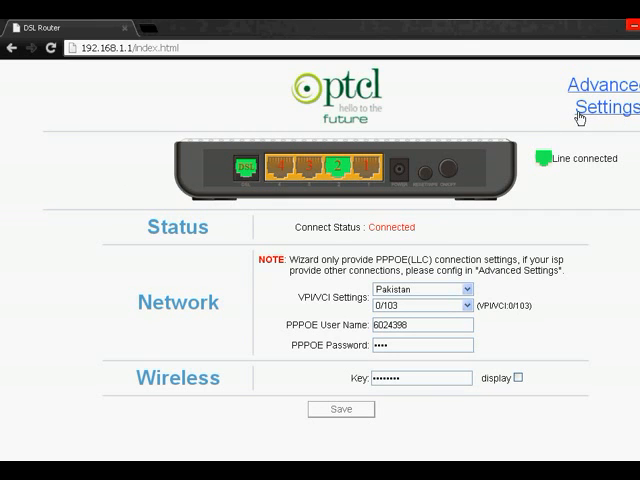
pyautogui.moveTo(517, 124)
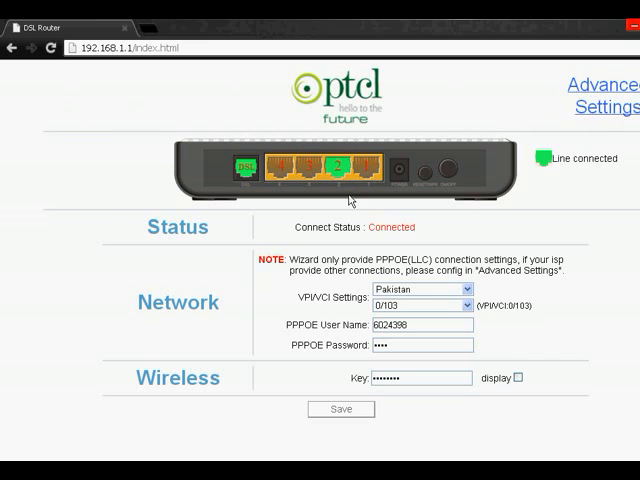
pyautogui.moveTo(605, 92)
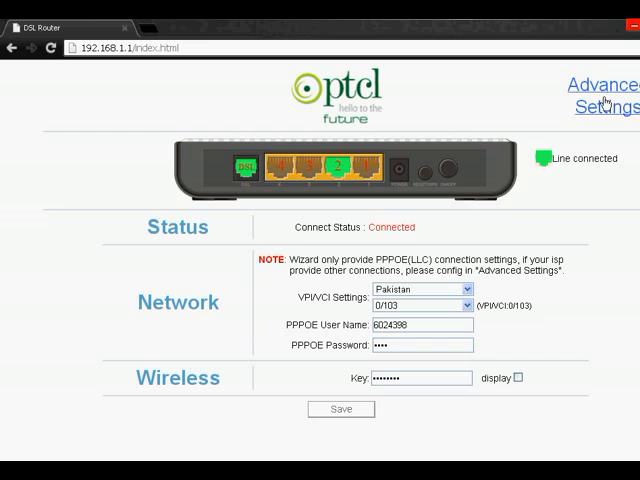
pyautogui.moveTo(590, 95)
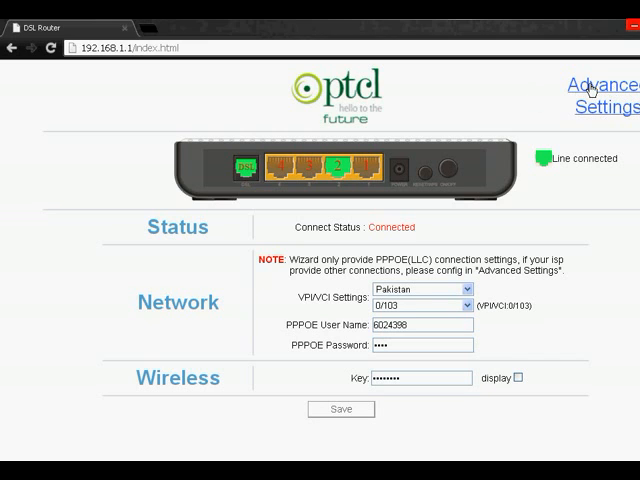
# Go to Advanced Setup > NAT > Virtual Servers to show the UDP 26001–26015 rule
pyautogui.click(598, 96)
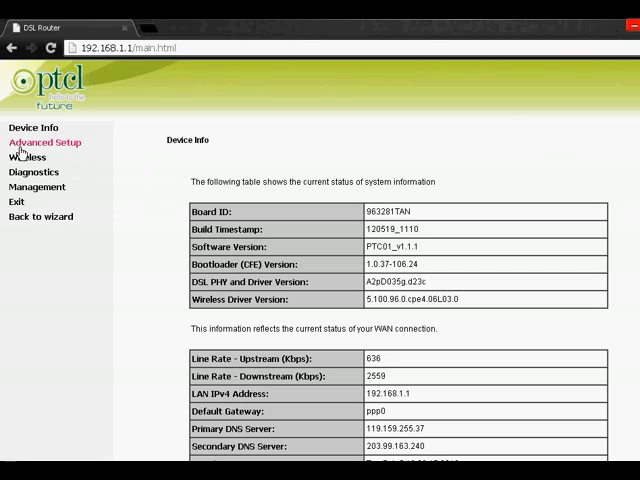
pyautogui.click(48, 142)
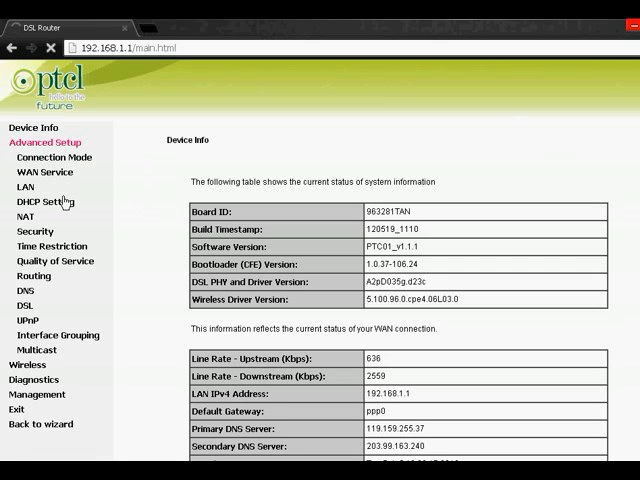
pyautogui.click(53, 157)
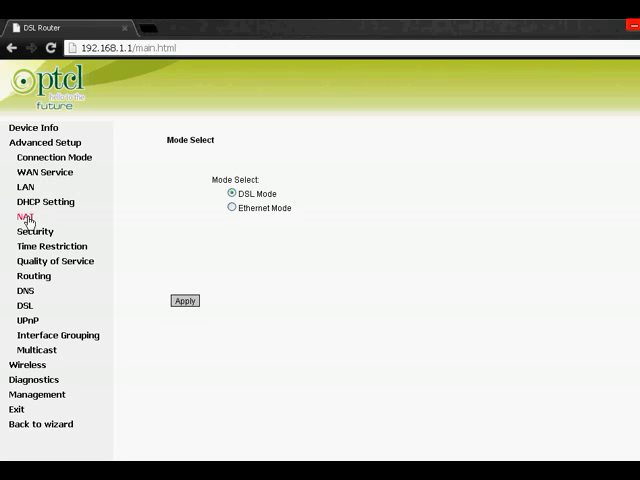
pyautogui.click(20, 216)
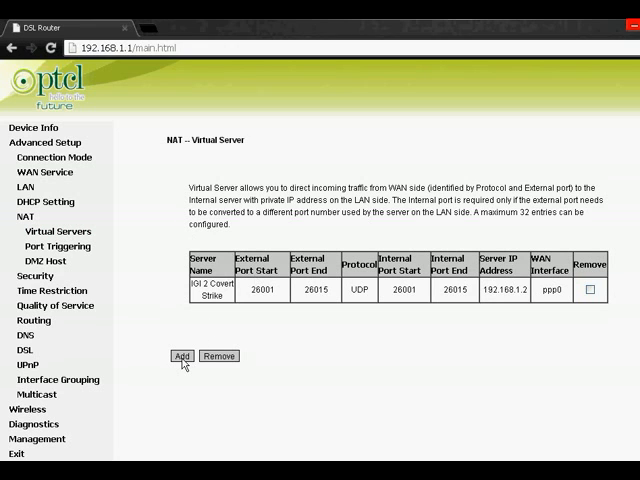
# Add a custom virtual server named 'IGI 2 Covert Strike' targeting 192.168.1.2
pyautogui.click(182, 356)
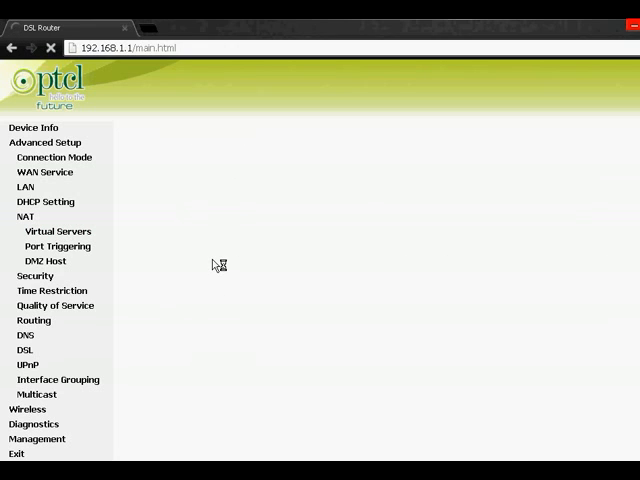
pyautogui.click(57, 231)
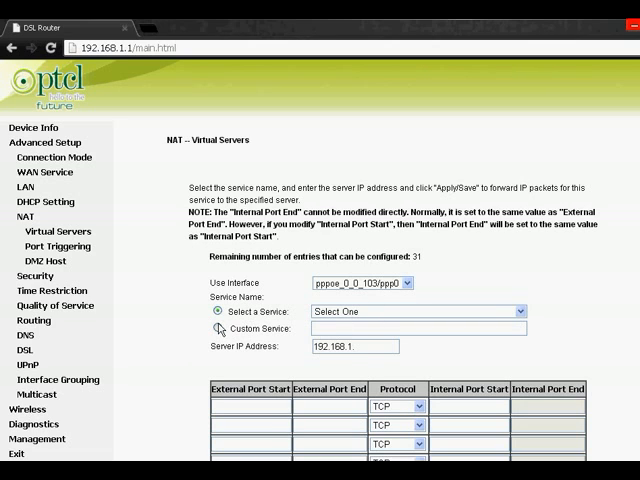
pyautogui.click(226, 328)
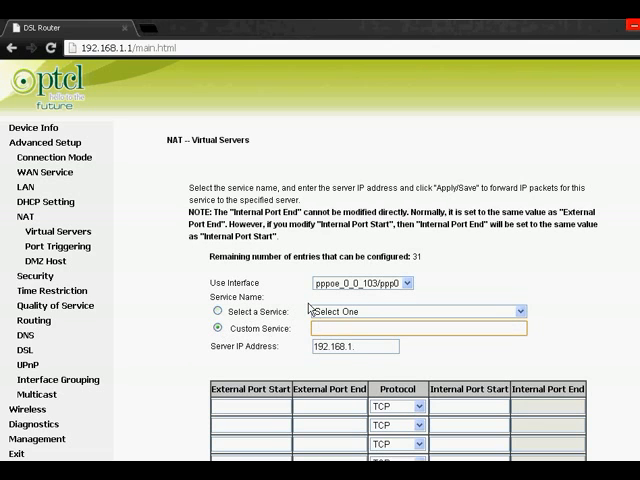
pyautogui.click(320, 328)
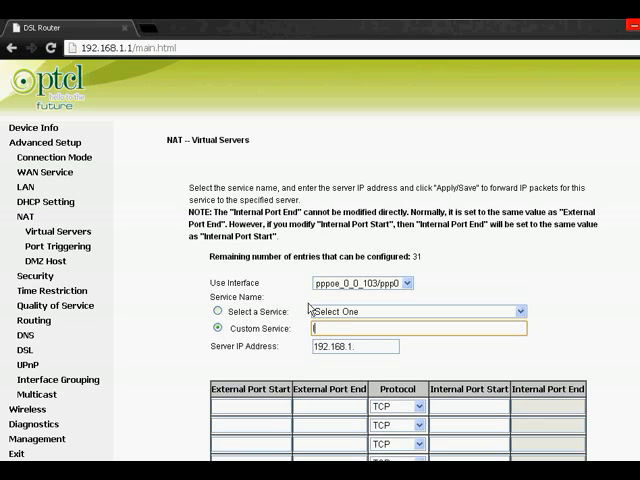
pyautogui.write('IG 2')
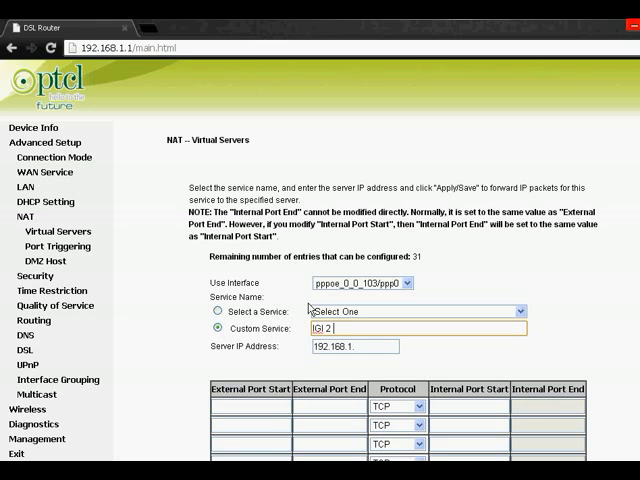
pyautogui.write('Covert')
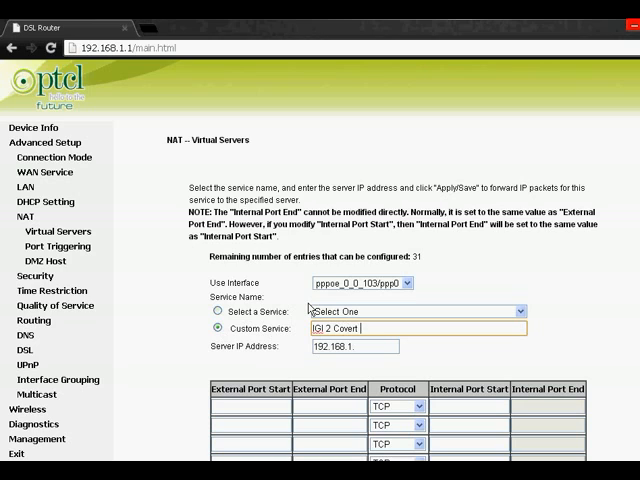
pyautogui.write('Strike')
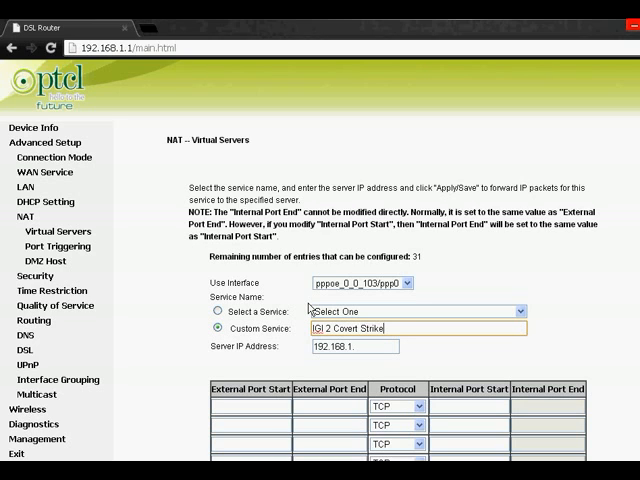
pyautogui.click(340, 347)
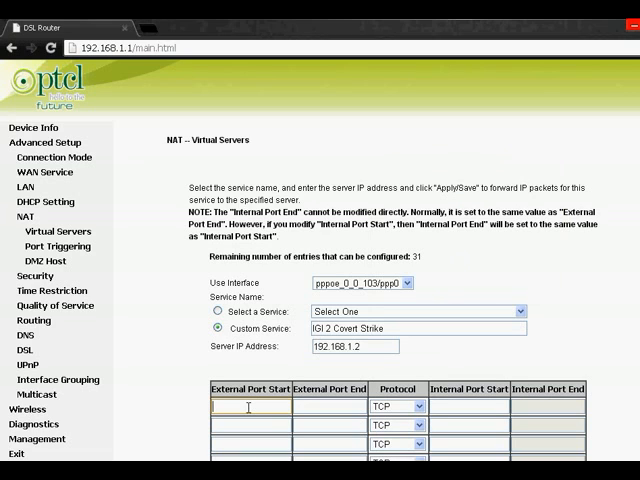
# Set external ports 26001 to 26015 and protocol UDP on the IGI 2 rule
pyautogui.write('26001')
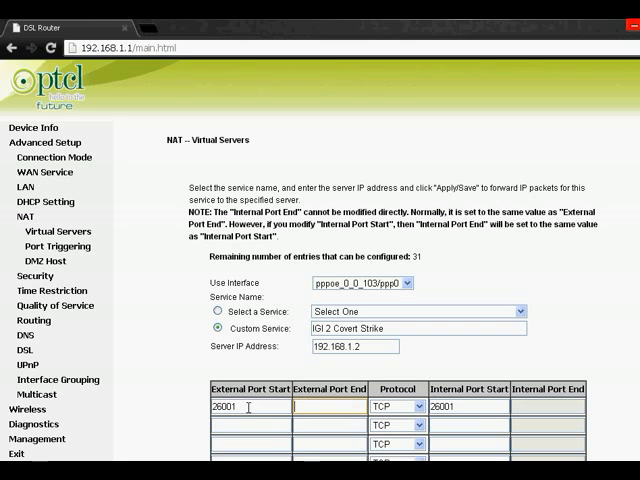
pyautogui.write('26015')
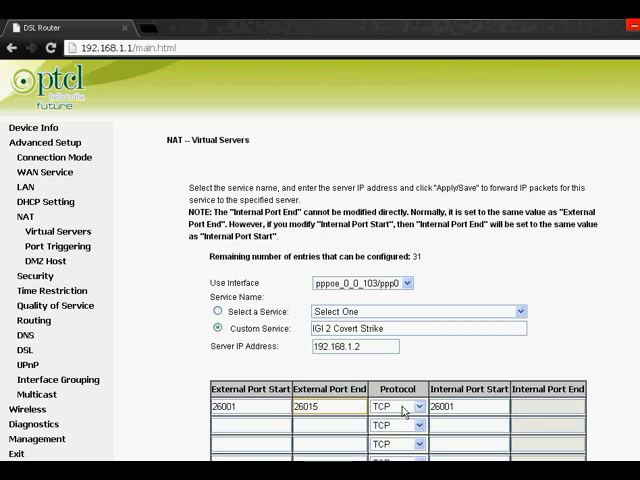
pyautogui.click(395, 406)
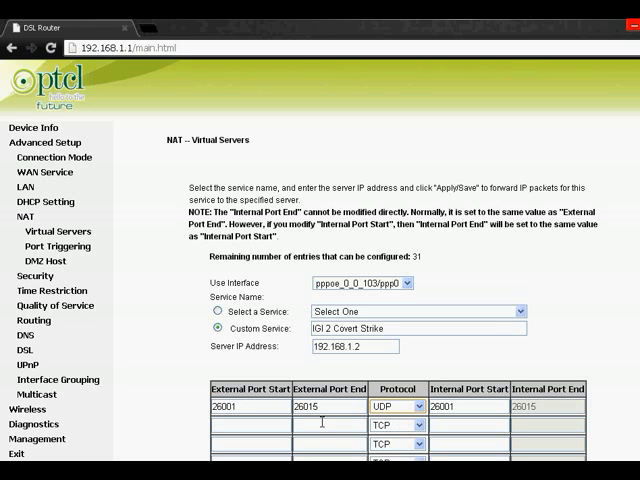
pyautogui.scroll(-3)
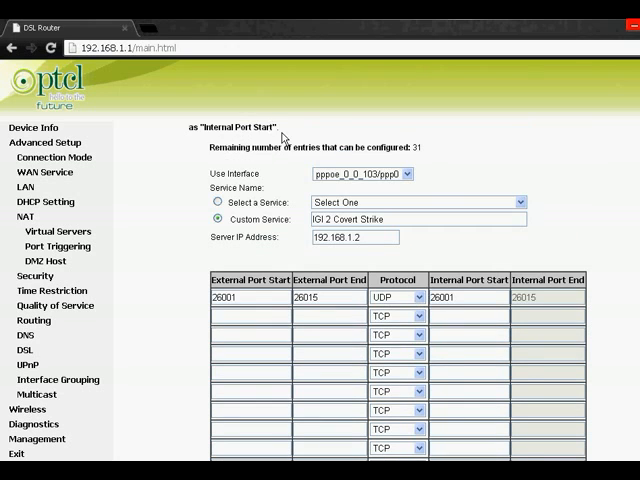
pyautogui.scroll(-3)
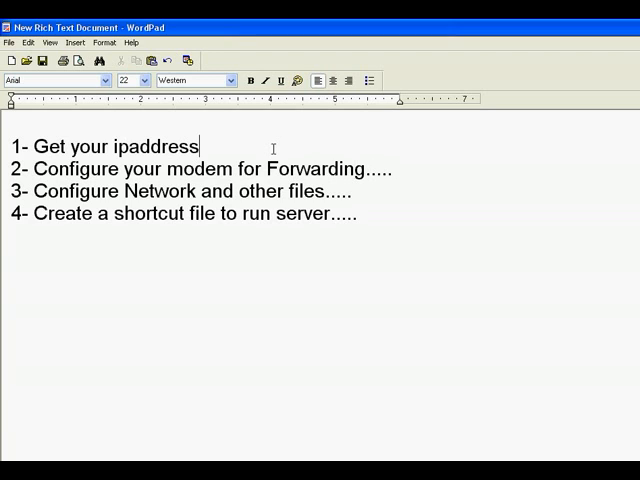
# Append ' - Done' to checklist lines 1 and 2 in WordPad
pyautogui.write('- Do')
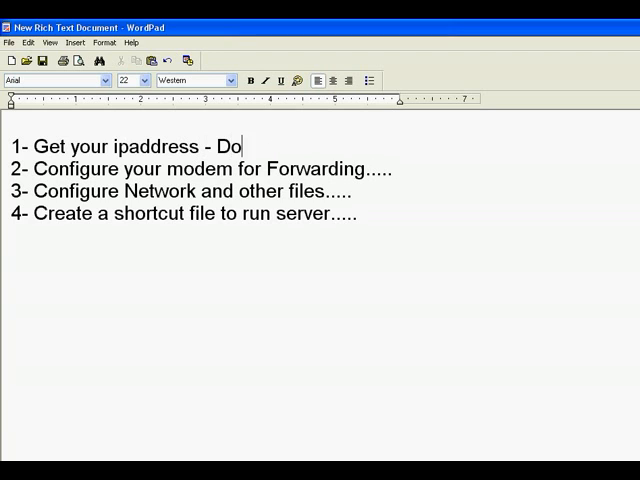
pyautogui.write('ne')
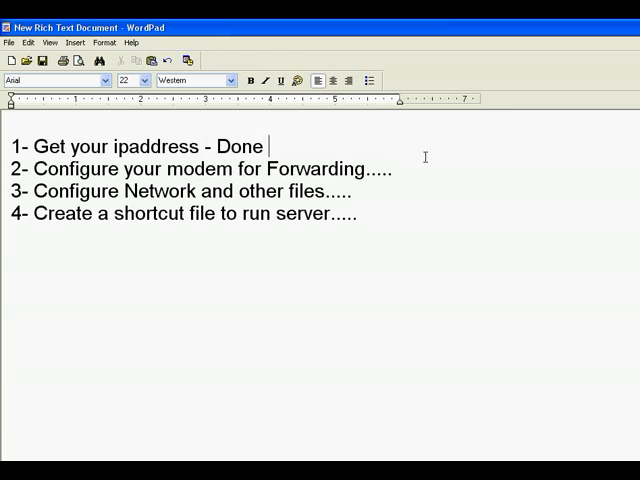
pyautogui.click(398, 170)
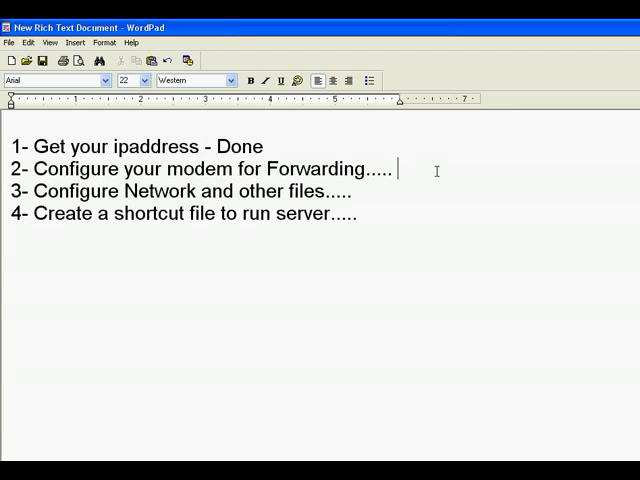
pyautogui.write('- Done')
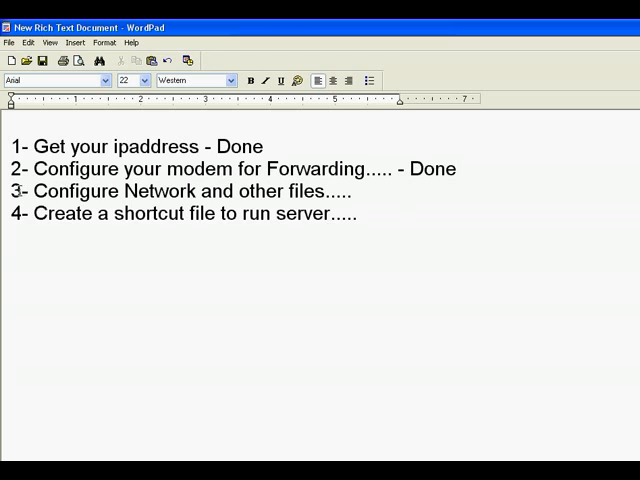
pyautogui.moveTo(36, 191); pyautogui.dragTo(324, 191)
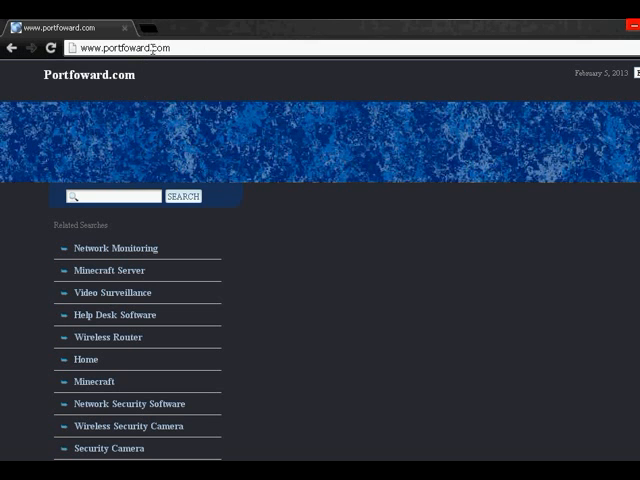
# Correct the site address, search Google for 'portforward' and open PortForward.com
pyautogui.click(120, 47)
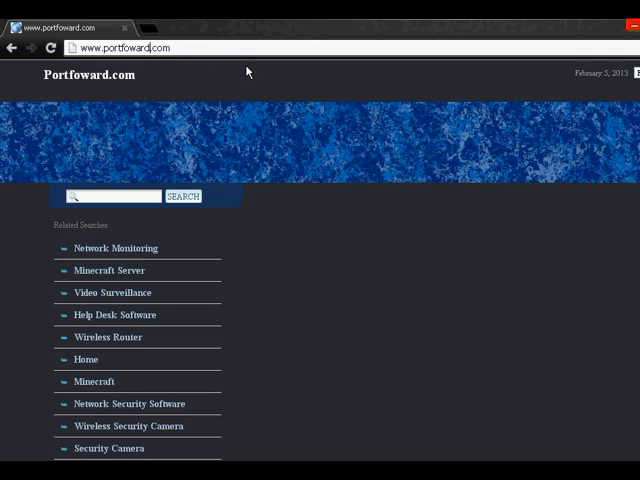
pyautogui.write('ing')
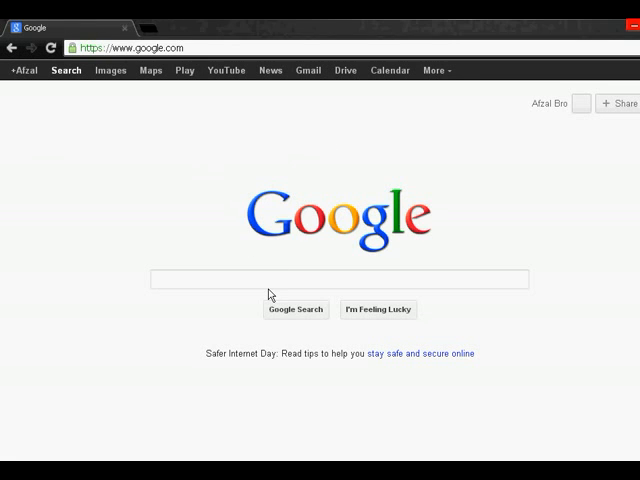
pyautogui.click(340, 279)
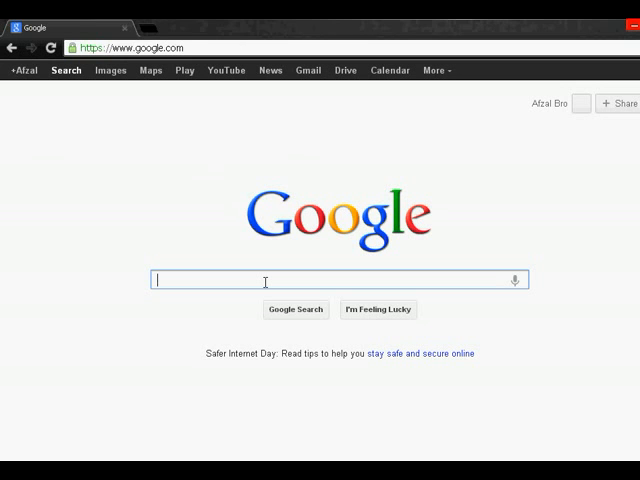
pyautogui.write('p')
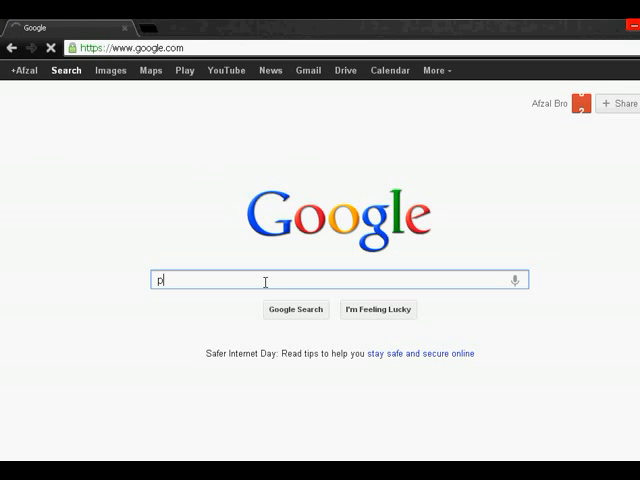
pyautogui.write('ortforwa')
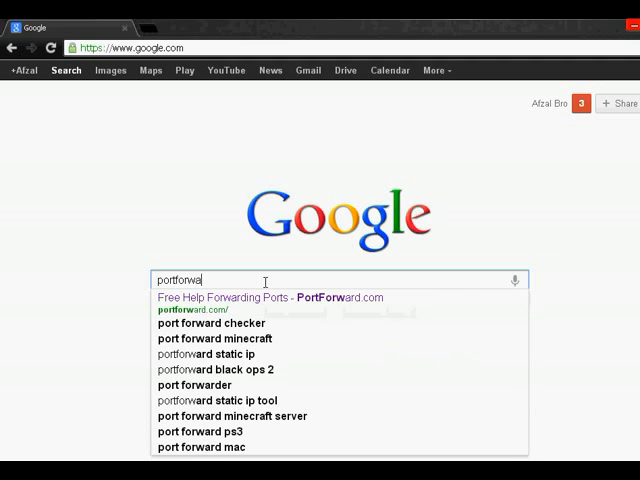
pyautogui.write('rd')
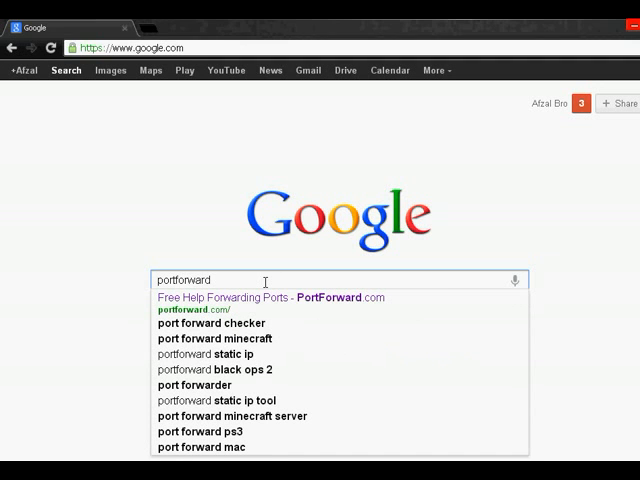
pyautogui.click(290, 309)
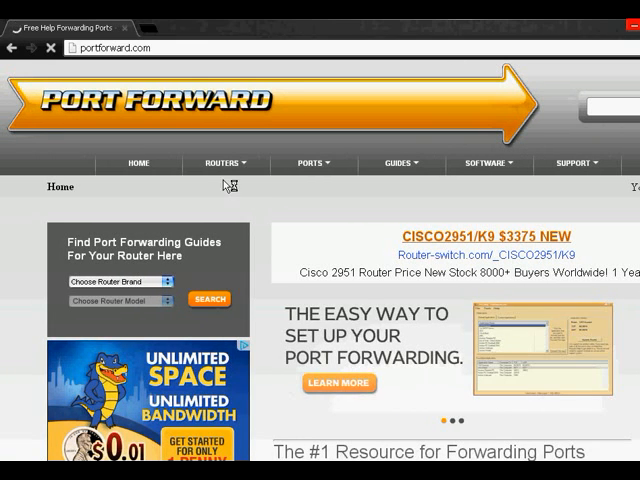
# Scroll through portforward.com's Choose Router Brand list, then close it
pyautogui.click(225, 164)
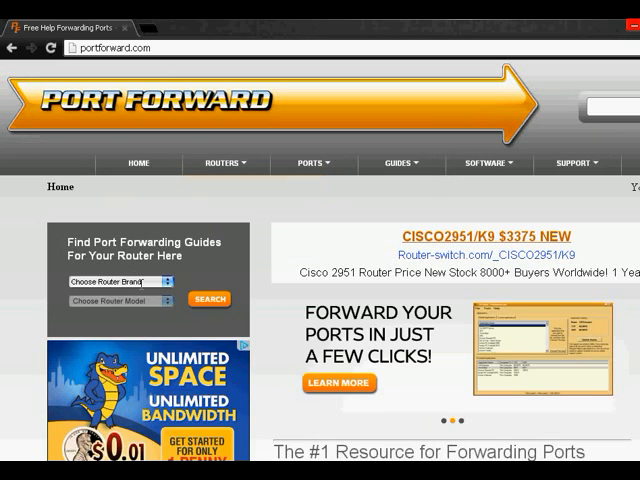
pyautogui.click(120, 282)
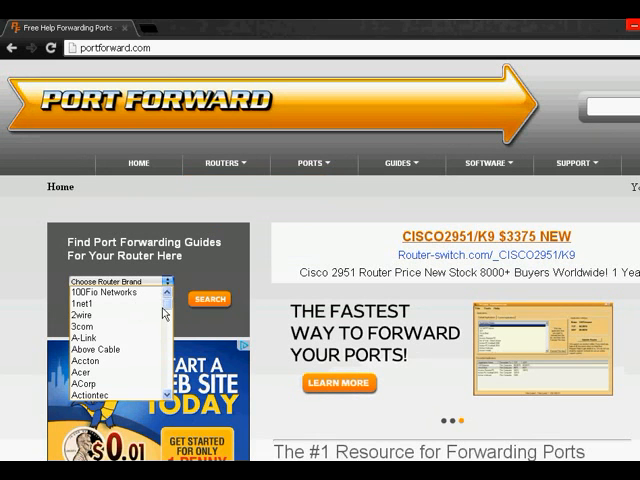
pyautogui.scroll(-3)
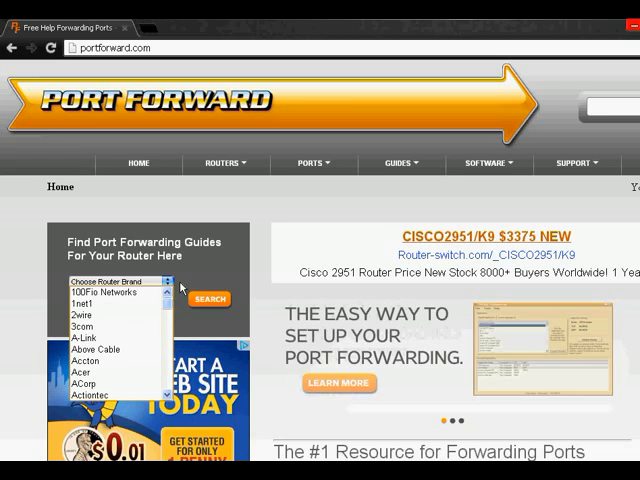
pyautogui.click(113, 284)
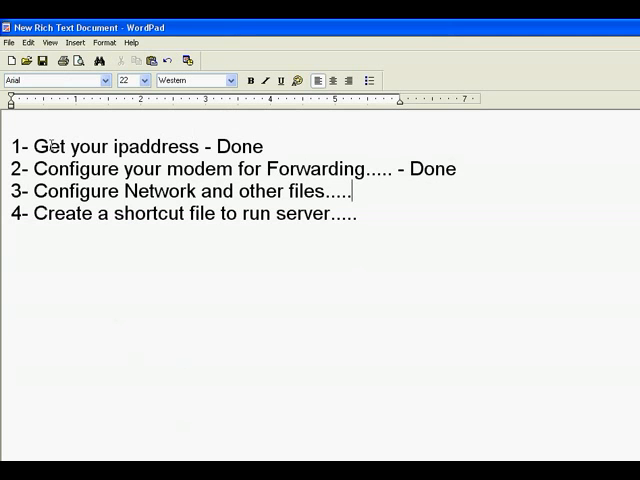
# Select and deselect the modem forwarding and third checklist steps in WordPad
pyautogui.tripleClick(145, 146)
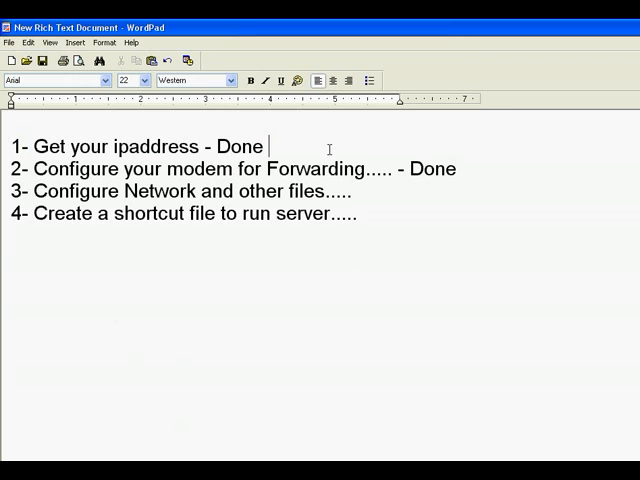
pyautogui.moveTo(174, 169); pyautogui.dragTo(450, 169)
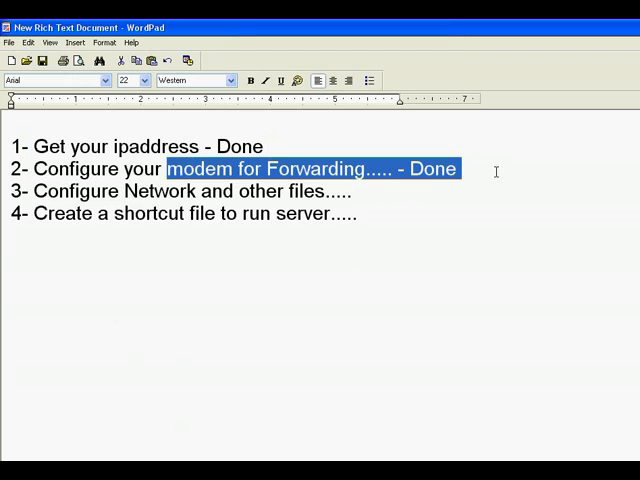
pyautogui.click(455, 169)
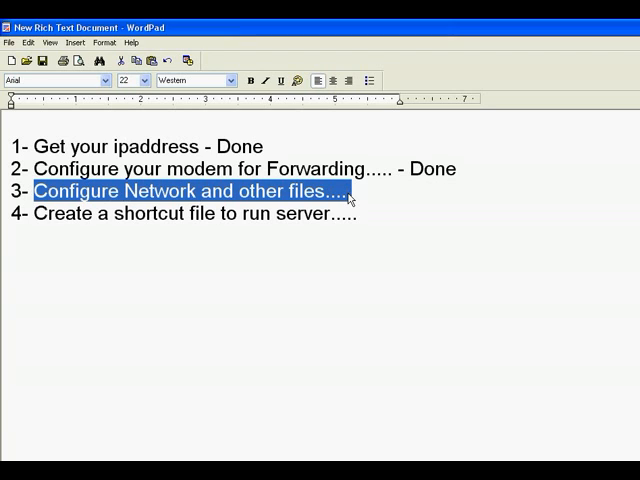
pyautogui.click(350, 191)
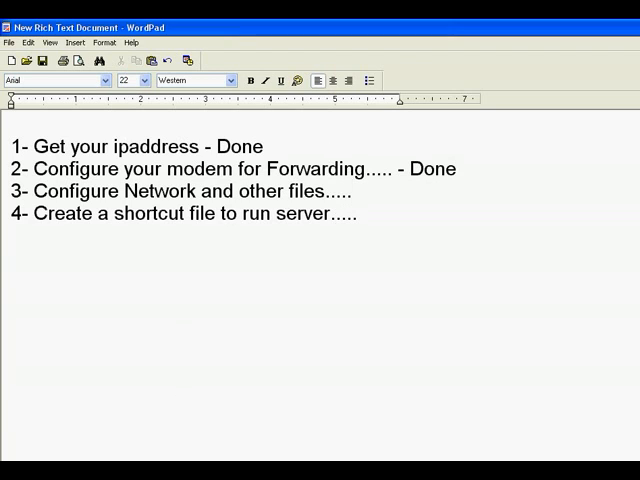
pyautogui.click(349, 191)
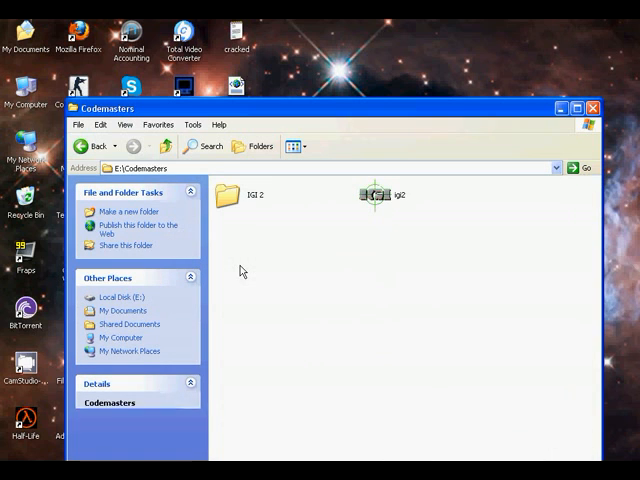
# Open networkconfig.cfg from E:\Codemasters\IGI 2\pc in Notepad
pyautogui.doubleClick(252, 195)
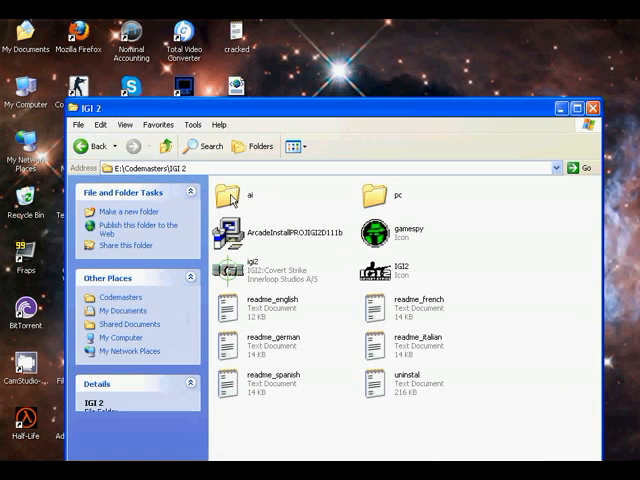
pyautogui.doubleClick(395, 188)
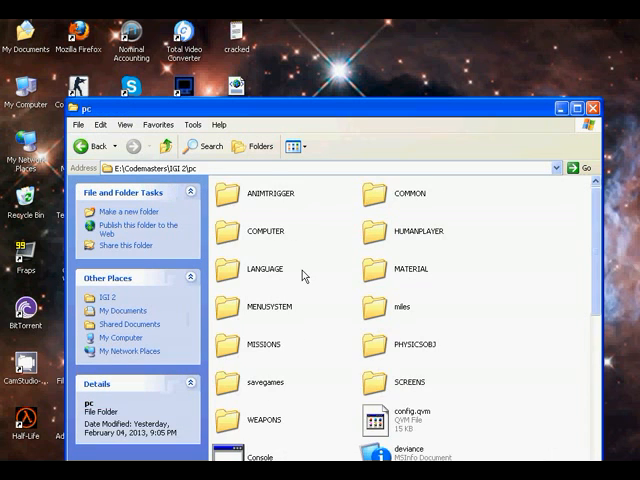
pyautogui.scroll(-3)
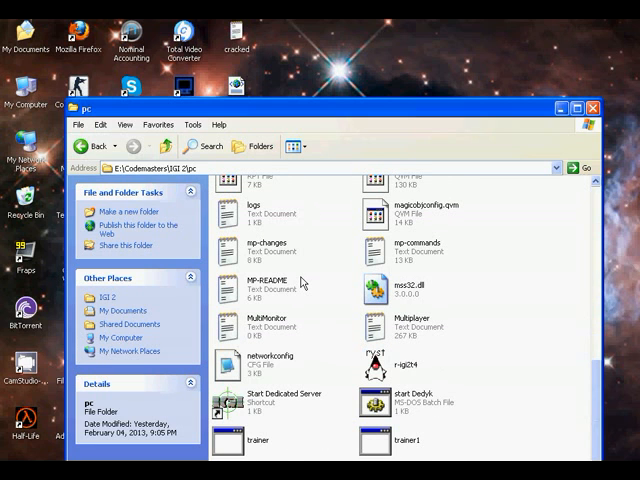
pyautogui.moveTo(265, 373)
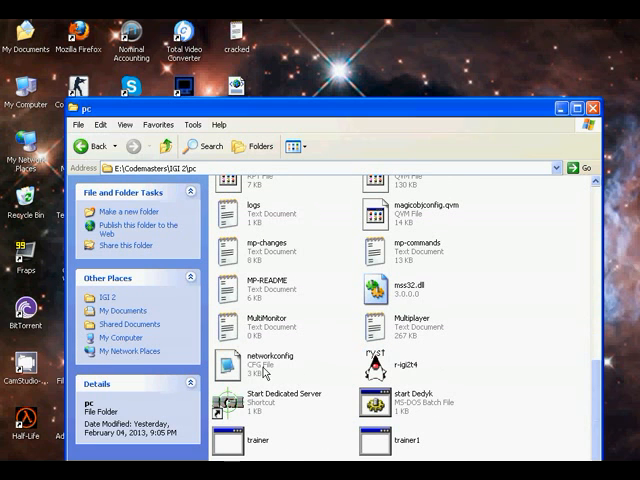
pyautogui.click(265, 360)
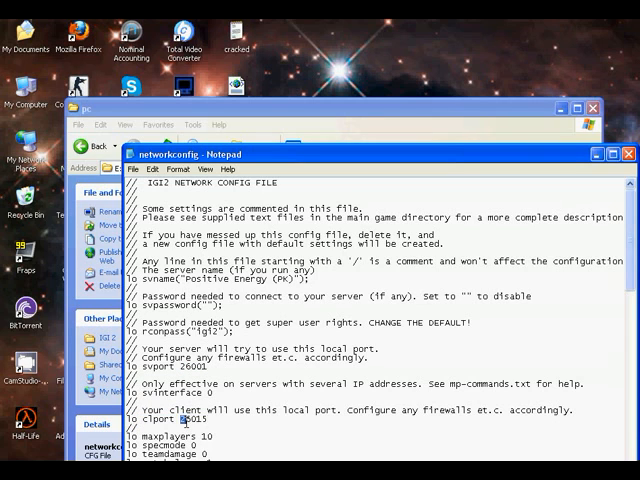
# Review networkconfig.cfg from the 26015 client port and svport 26001 through money and map cycle settings
pyautogui.doubleClick(195, 417)
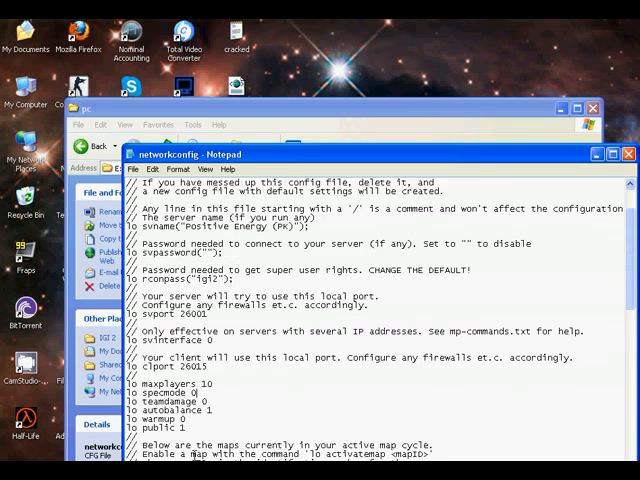
pyautogui.scroll(-3)
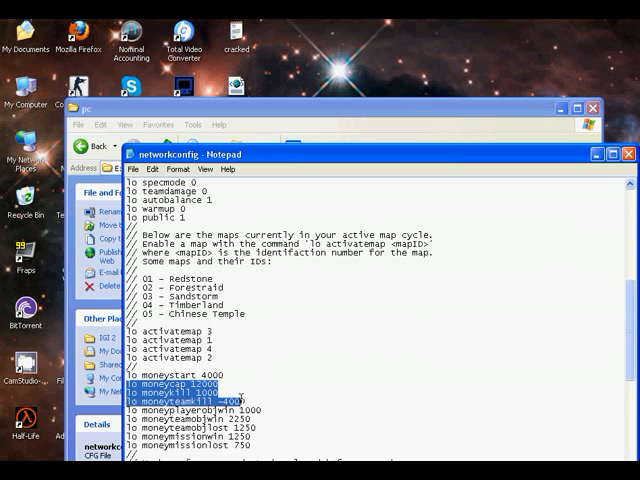
pyautogui.scroll(-3)
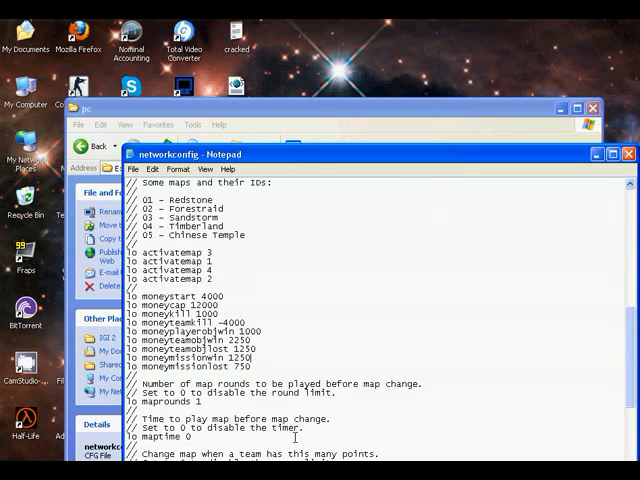
pyautogui.scroll(-3)
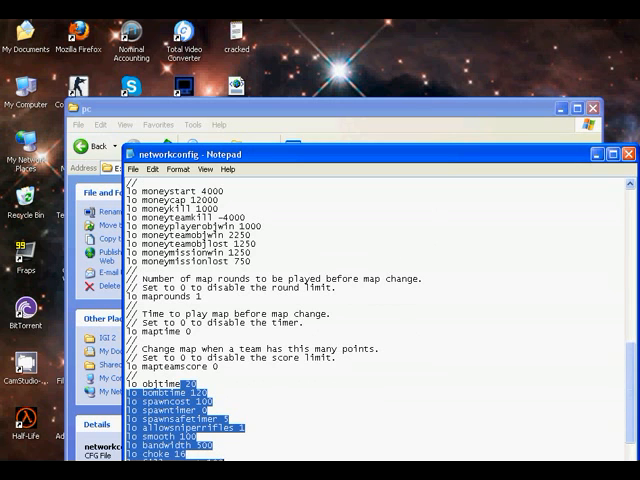
pyautogui.scroll(-3)
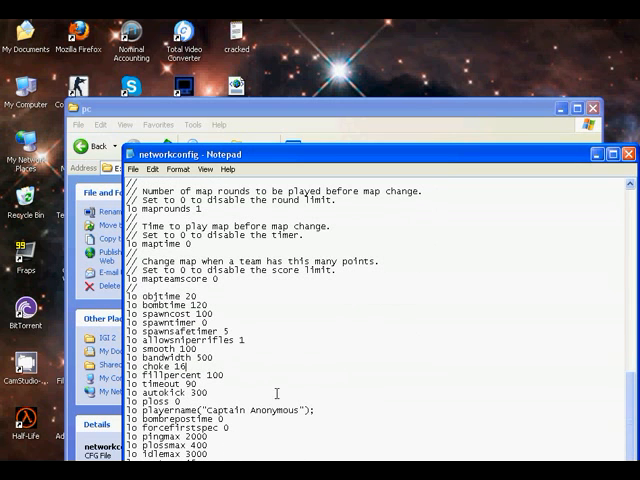
pyautogui.click(629, 153)
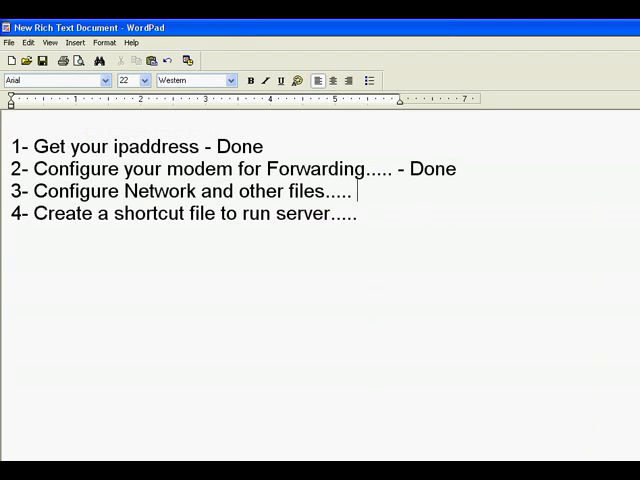
# Write 'Done' after step 3 in the WordPad checklist
pyautogui.write('Done')
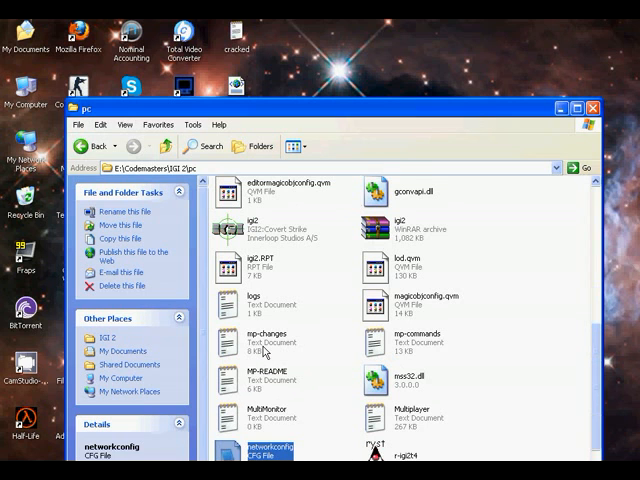
# Open the Properties windows for the igi2 and Start Dedicated Server shortcuts
pyautogui.rightClick(238, 230)
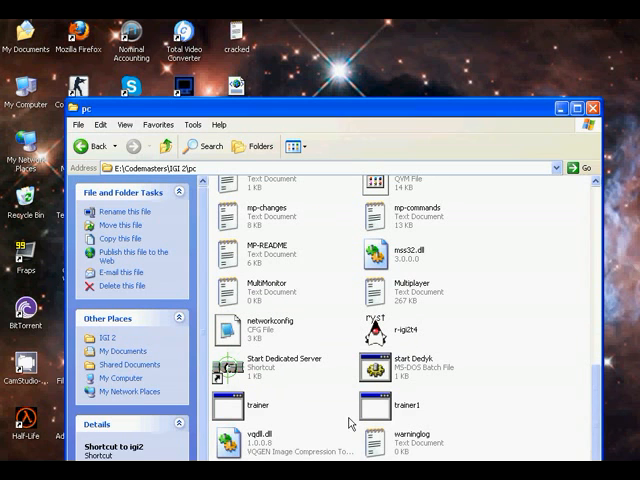
pyautogui.rightClick(255, 328)
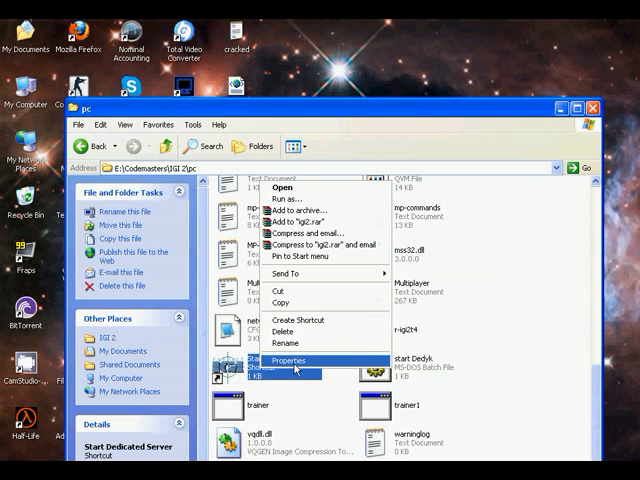
pyautogui.click(288, 360)
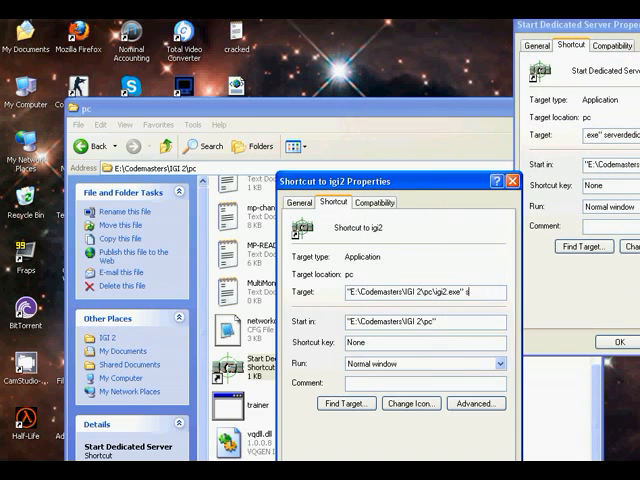
# Append 'serverdedicated level03 port 26001 window' to the igi2 shortcut target and choose its Run mode
pyautogui.write('erver')
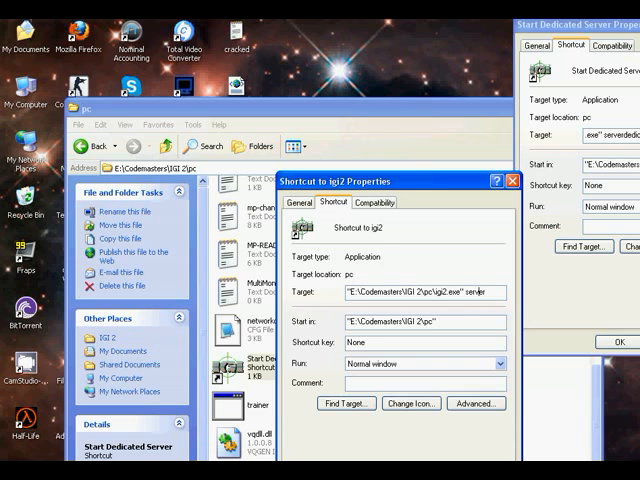
pyautogui.write('dedicated level03 port 2600')
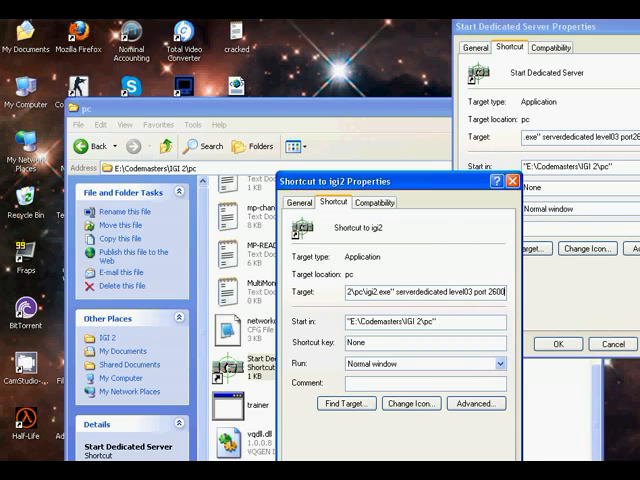
pyautogui.write('1 window')
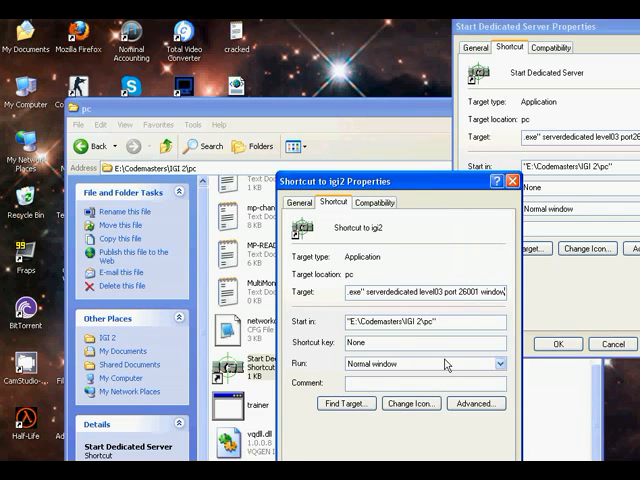
pyautogui.click(513, 180)
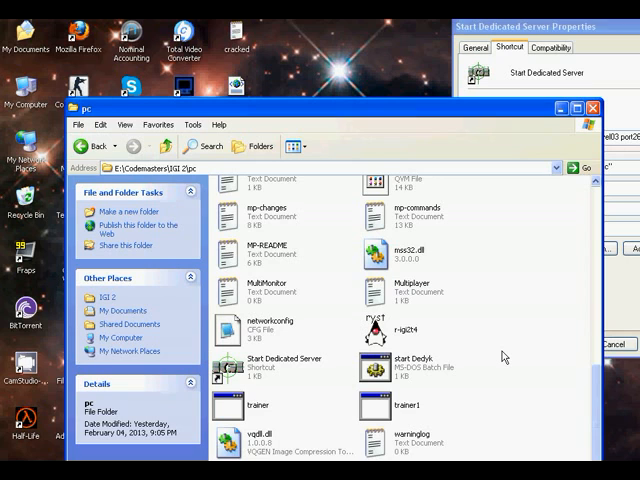
pyautogui.moveTo(516, 362)
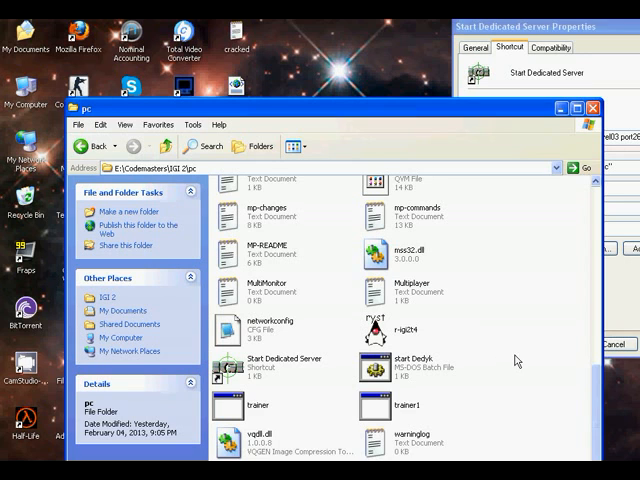
pyautogui.moveTo(301, 273)
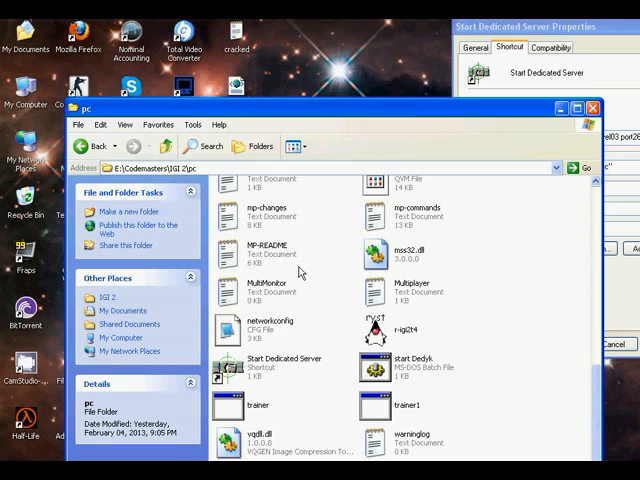
pyautogui.moveTo(533, 108)
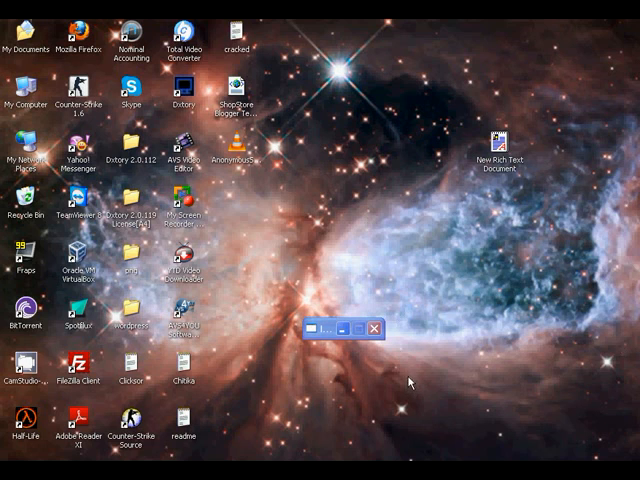
pyautogui.moveTo(455, 438)
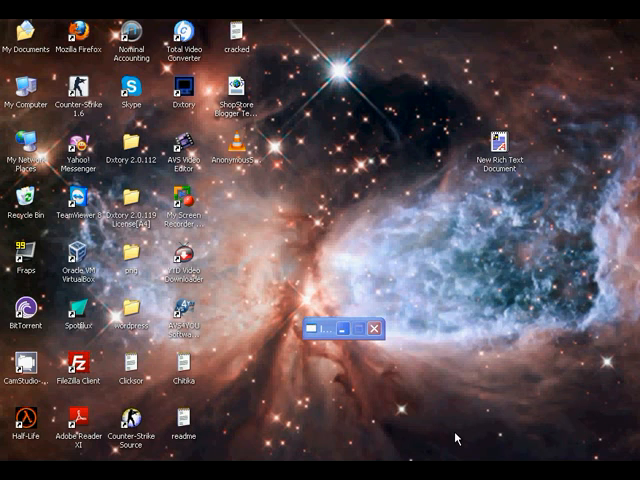
pyautogui.moveTo(394, 343)
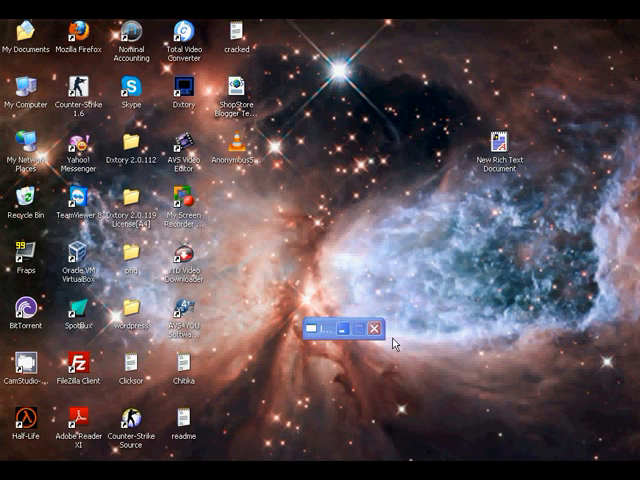
pyautogui.moveTo(374, 328)
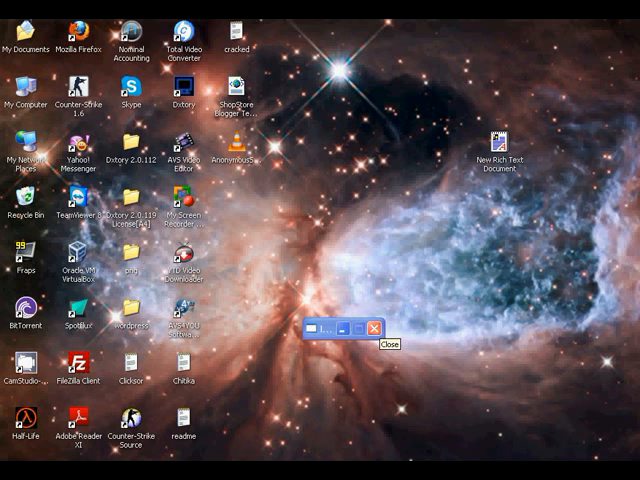